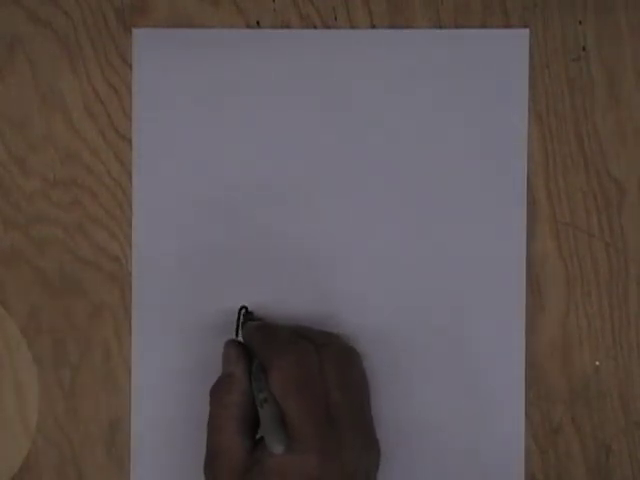
{"action": "left_click_drag", "start_coordinate": [240, 315], "coordinate": [245, 345]}
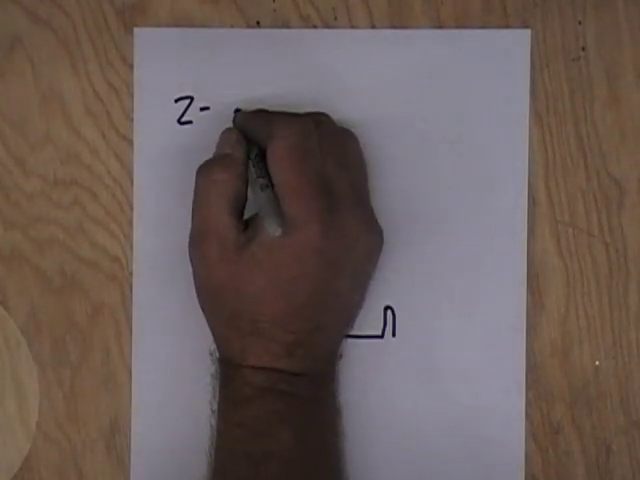
{"action": "type", "text": "23\""}
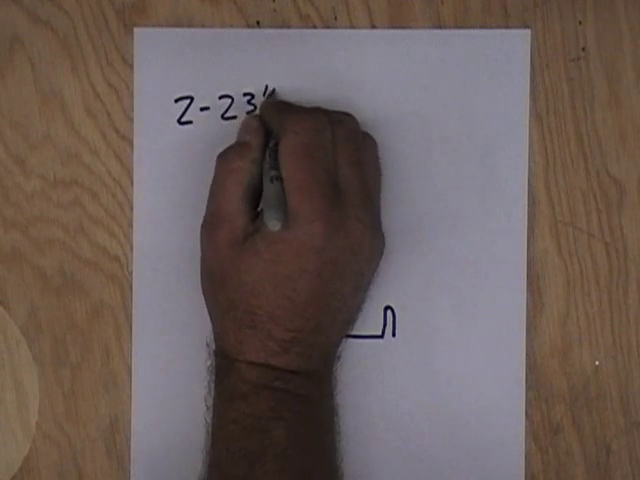